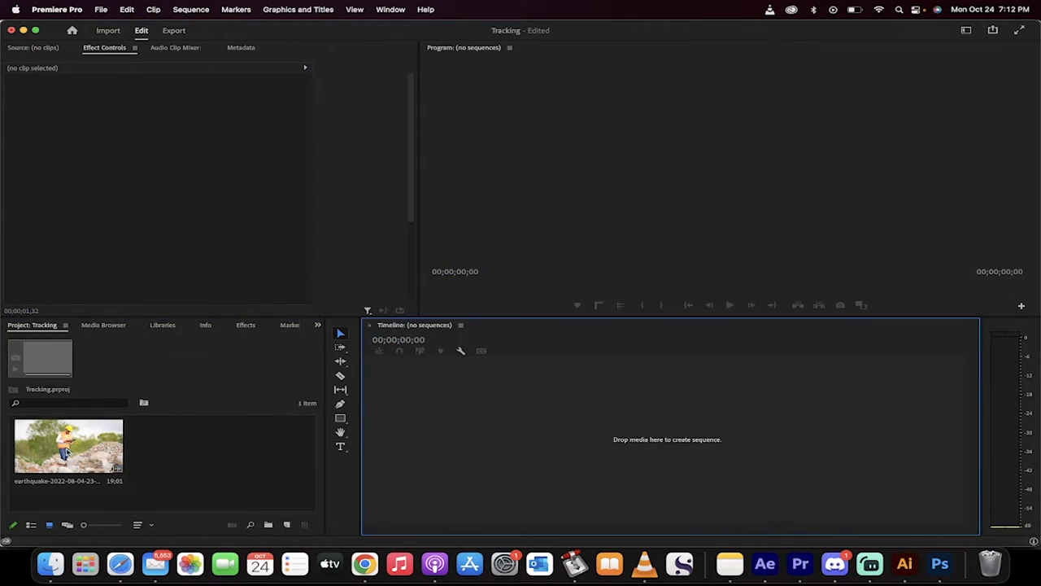
# - Create a new sequence from the earthquake construction-worker clip
pyautogui.click(68, 448)
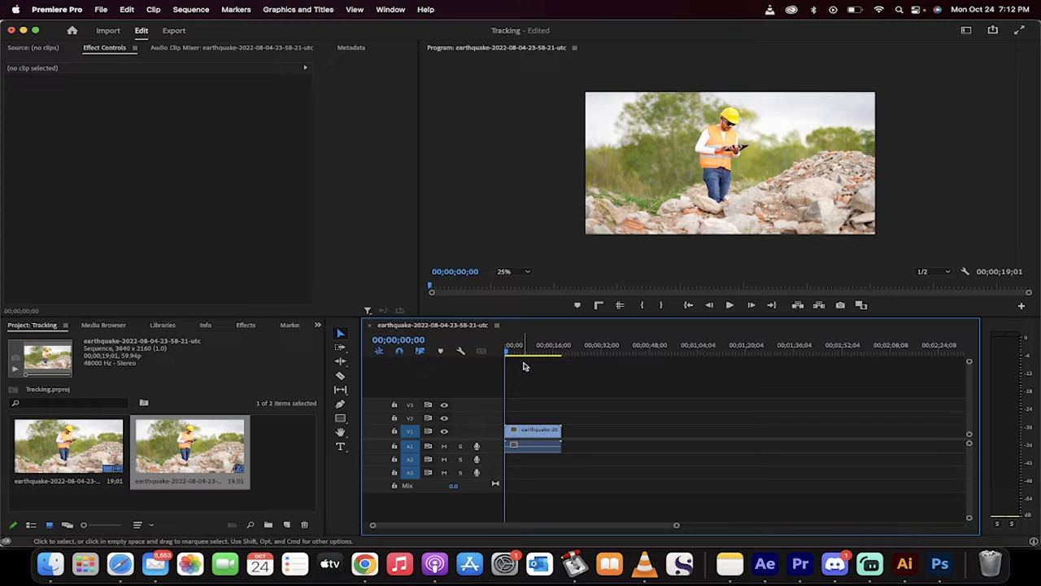
# - Select the earthquake clip and search the effects list for 'wave' to find Wave Warp
pyautogui.click(533, 432)
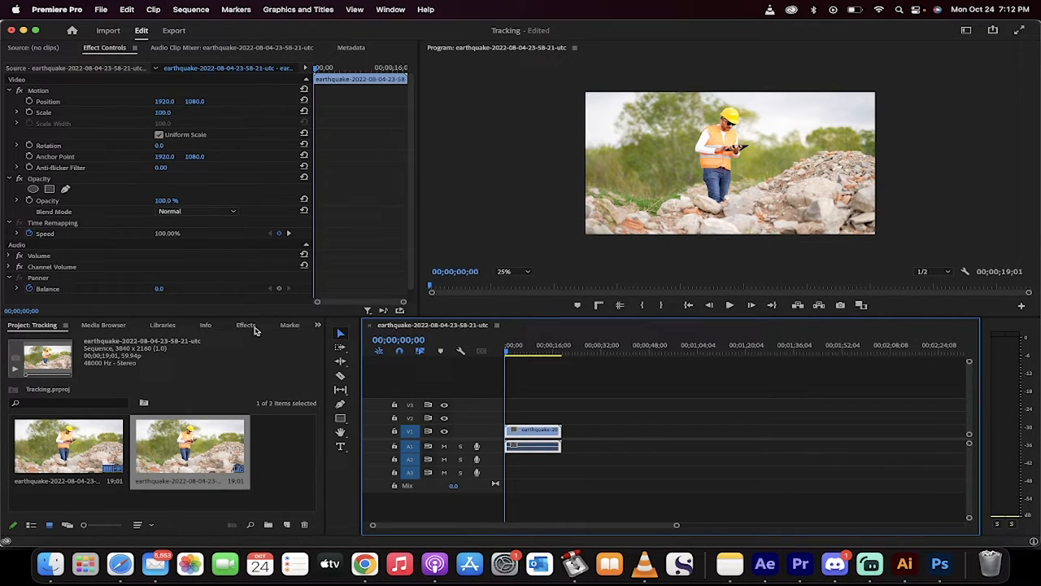
pyautogui.click(390, 9)
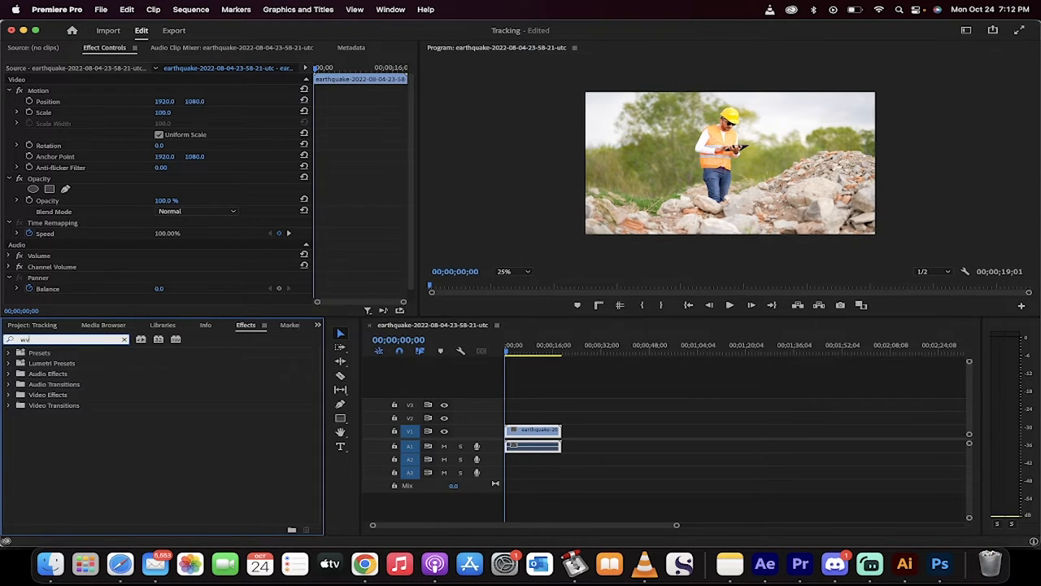
pyautogui.write('wave warp')
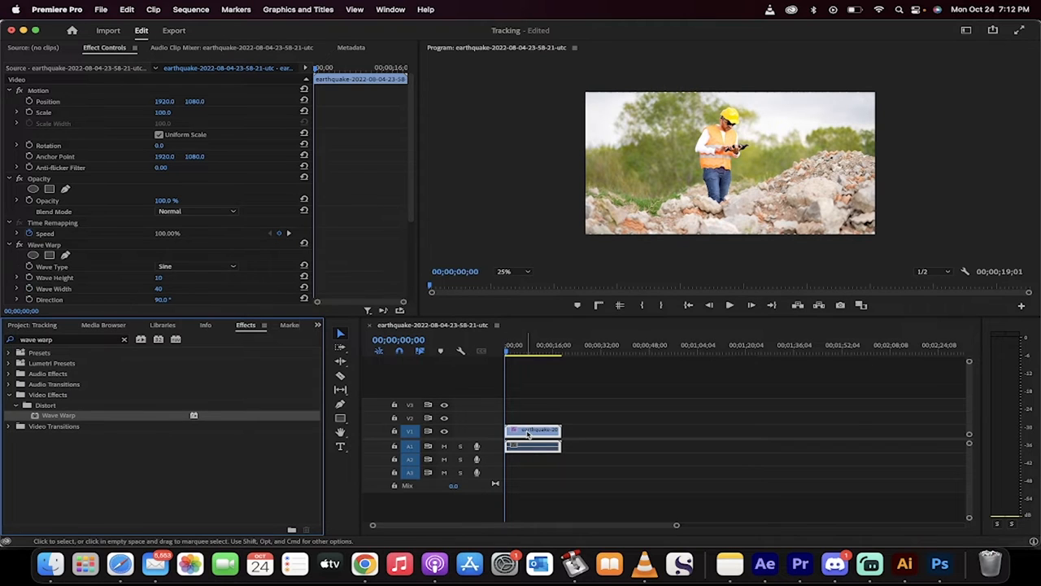
# - Scroll Effect Controls to reveal all Wave Warp parameters
pyautogui.scroll(-3)
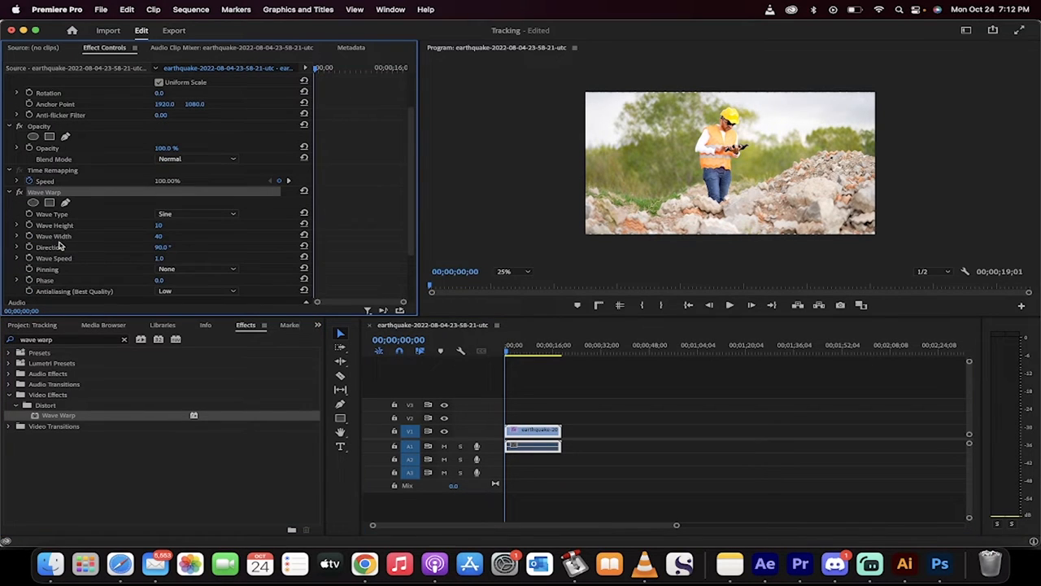
pyautogui.moveTo(128, 239)
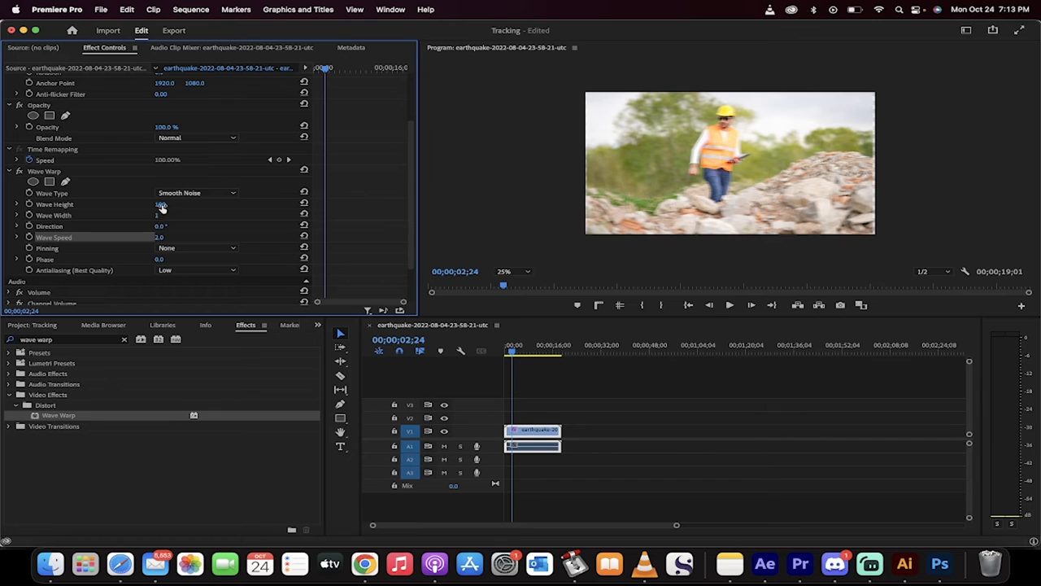
# - Raise the Wave Warp wave height to 212
pyautogui.moveTo(160, 205); pyautogui.dragTo(173, 204)
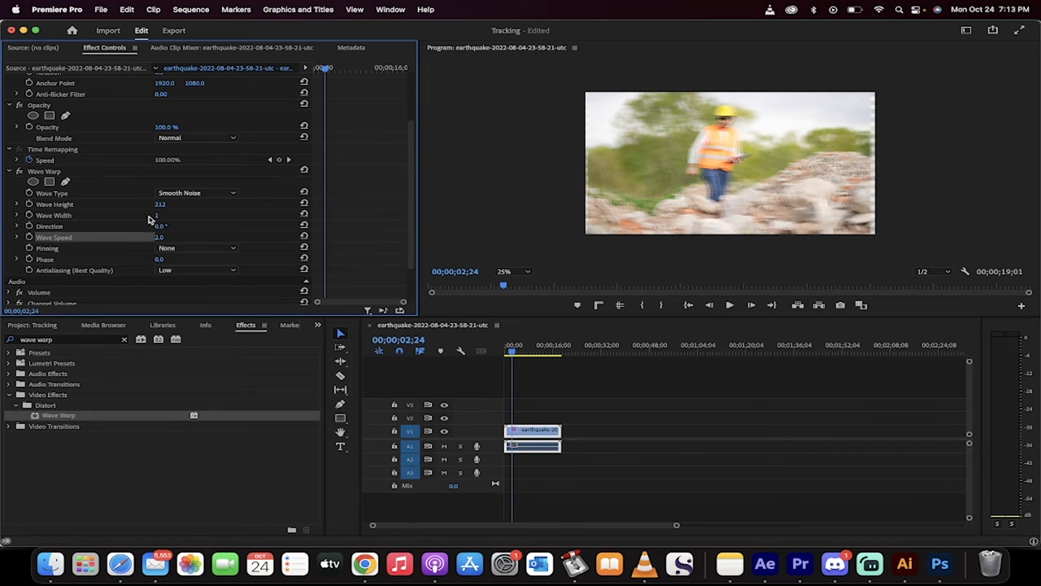
pyautogui.scroll(3)
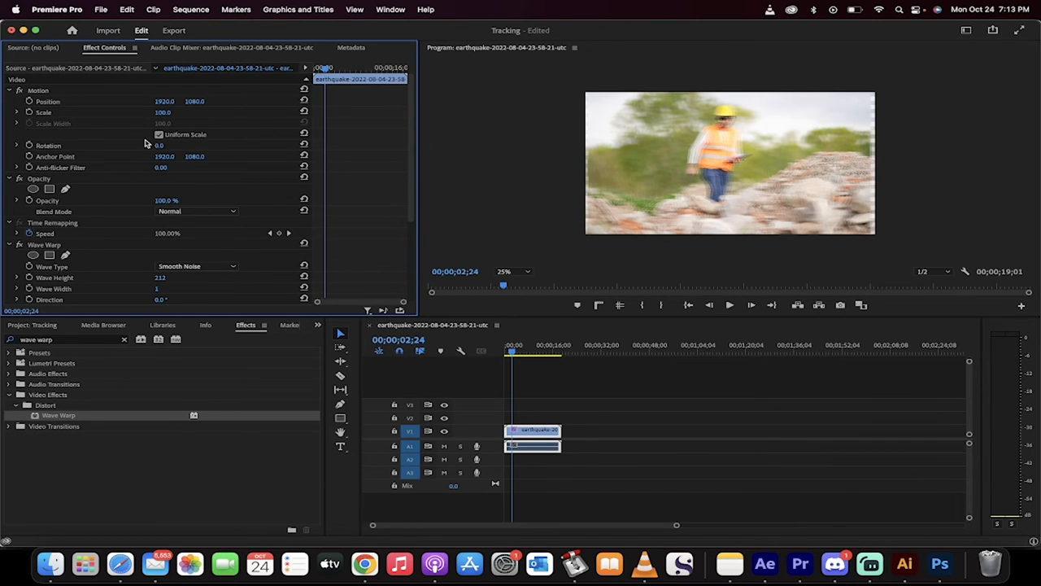